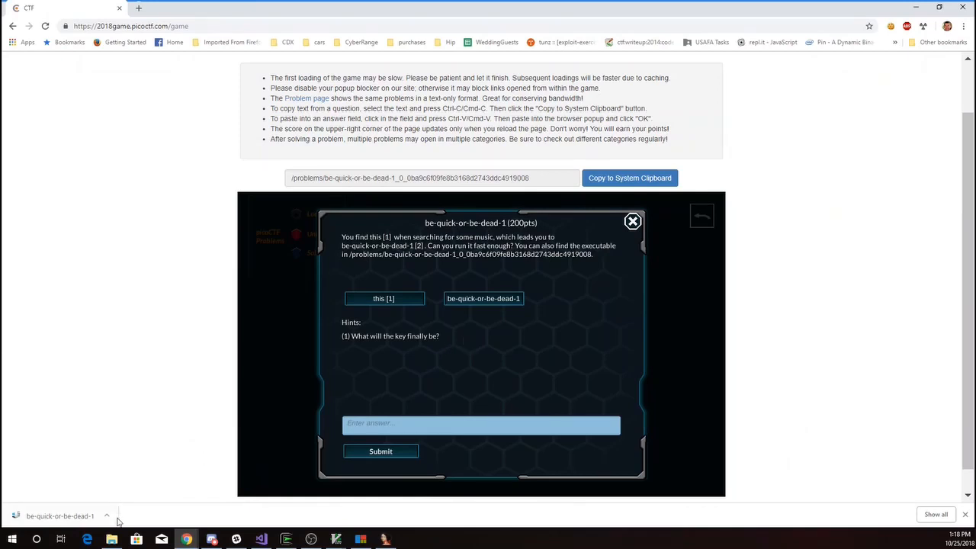
mouse_move(365, 530)
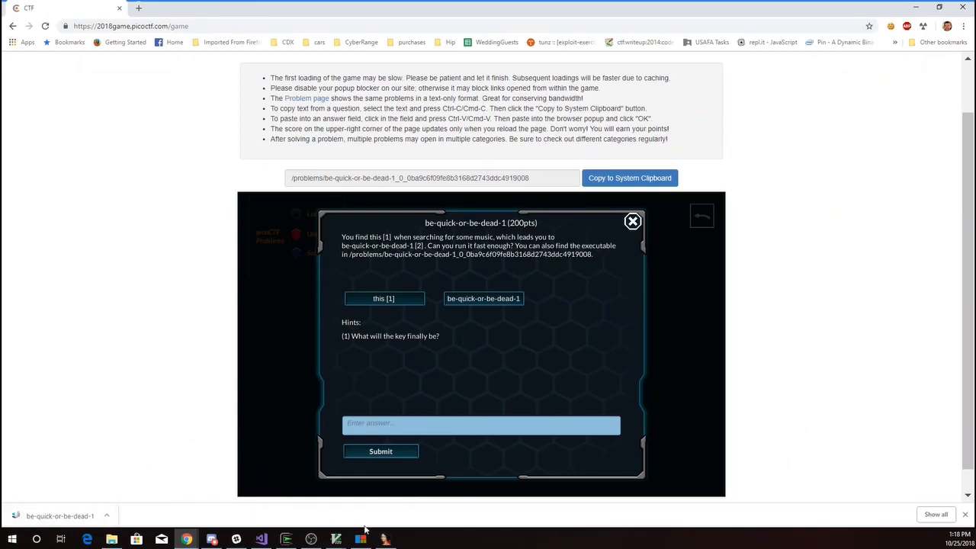
mouse_move(385, 539)
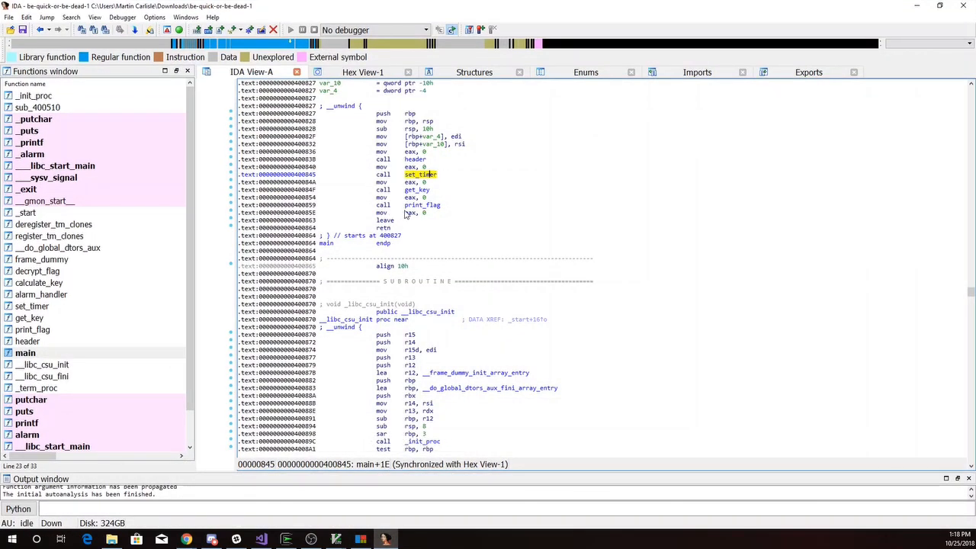
mouse_move(398, 209)
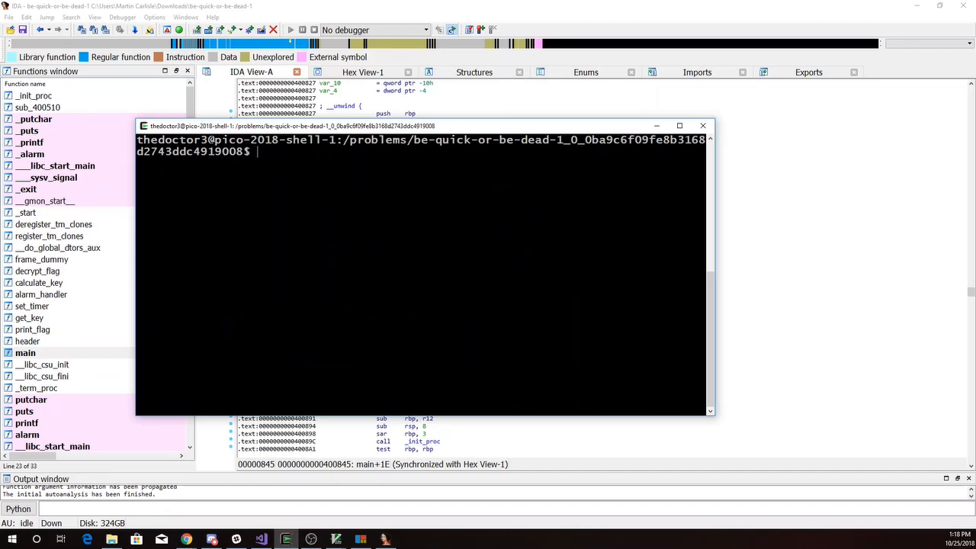
Run ./be-quick-or-be-dead-1, which prints 'Calculating key...' then exits as too slow
type("./be-quick-or-be-dead-1")
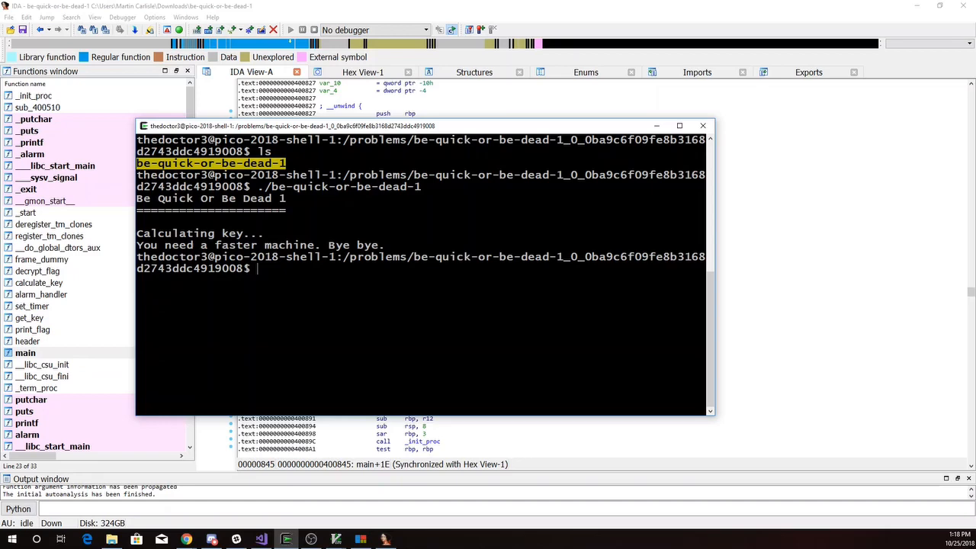
mouse_move(359, 5)
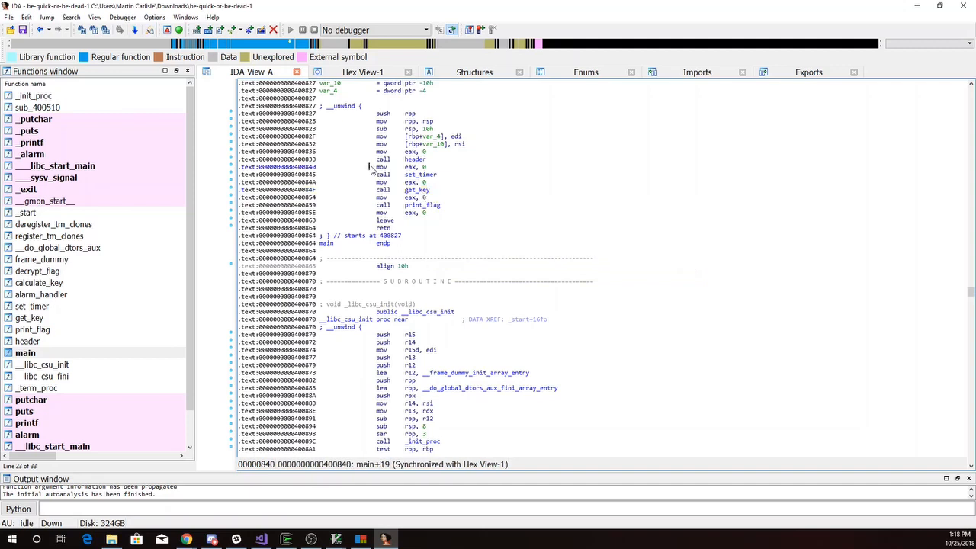
mouse_move(414, 205)
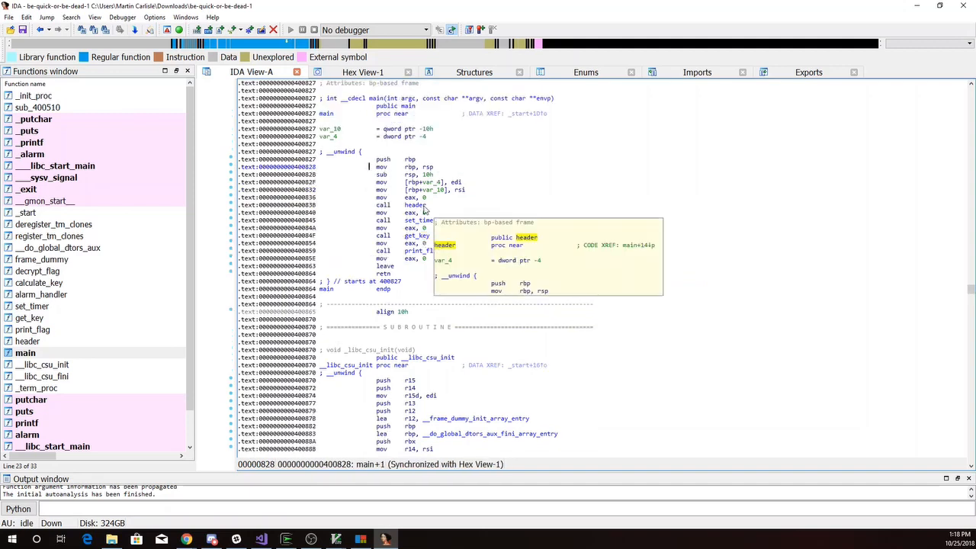
mouse_move(427, 227)
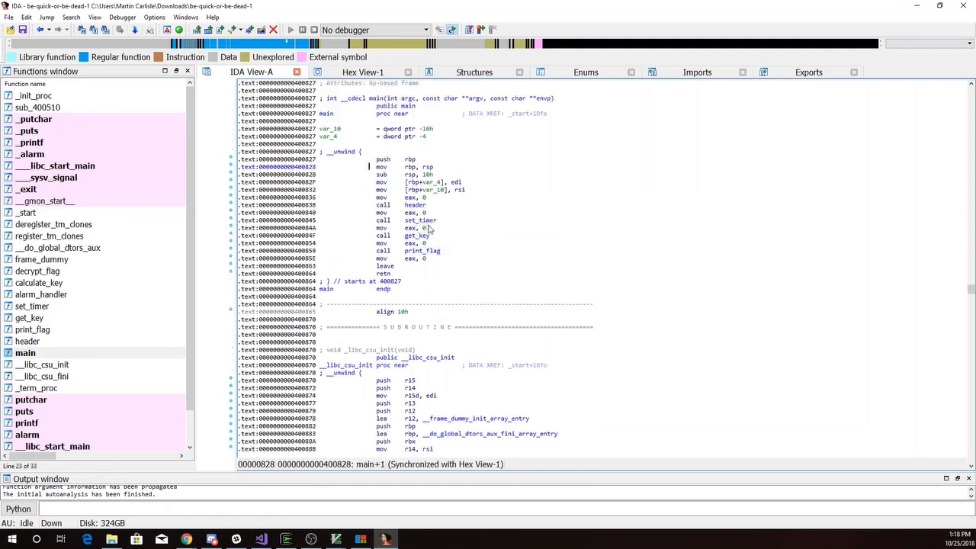
mouse_move(452, 254)
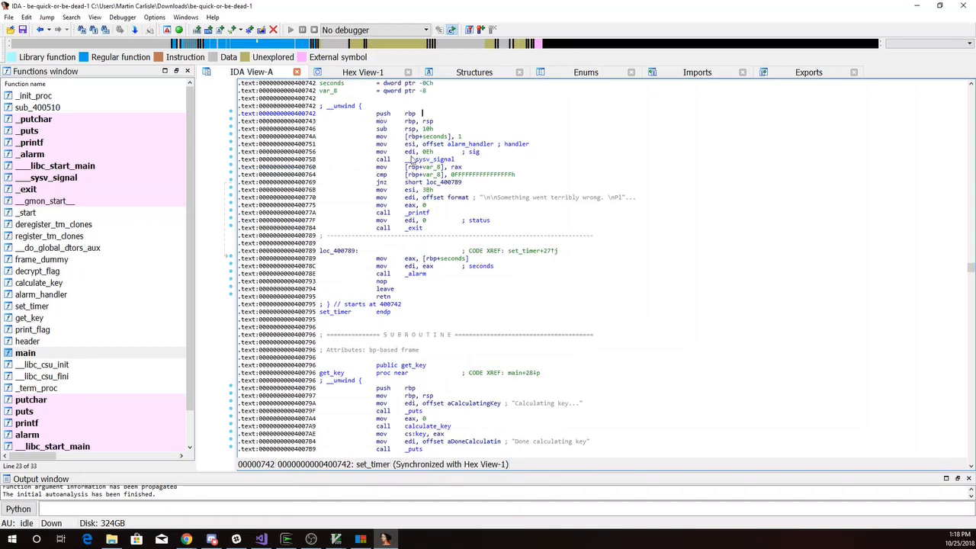
mouse_move(427, 159)
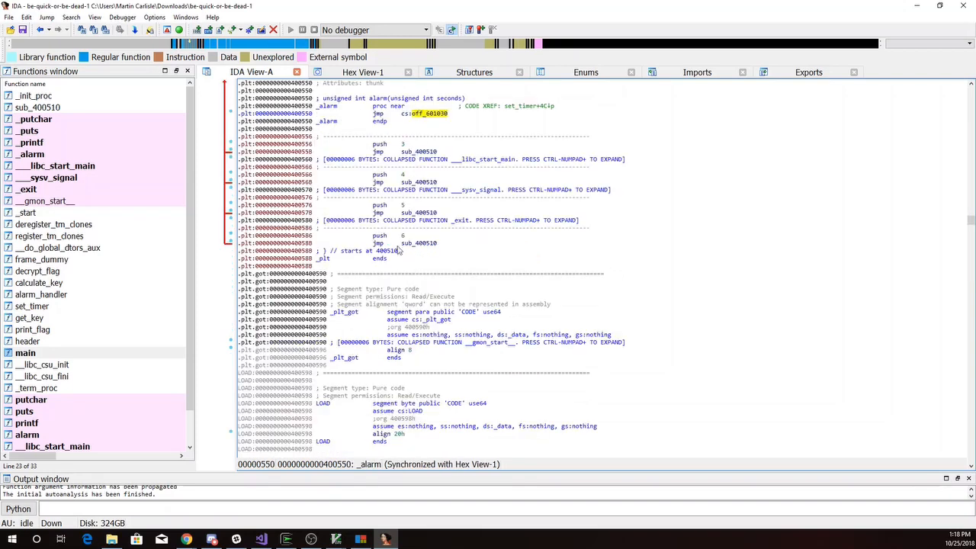
left_click(39, 29)
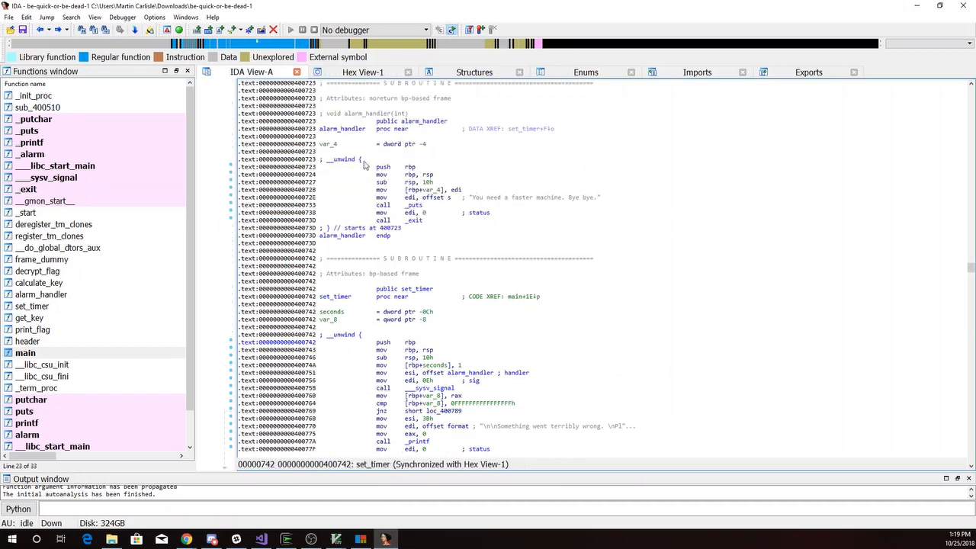
mouse_move(450, 223)
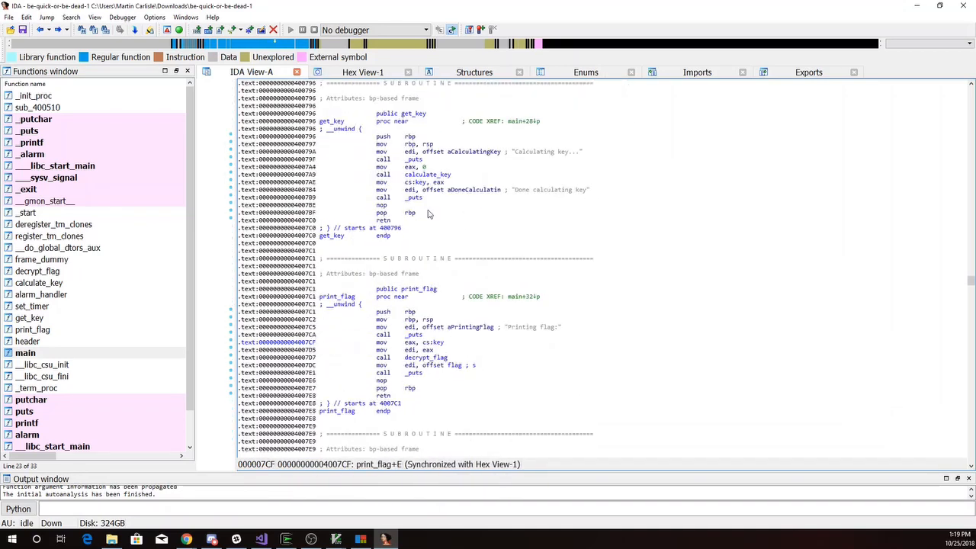
scroll("down", 3)
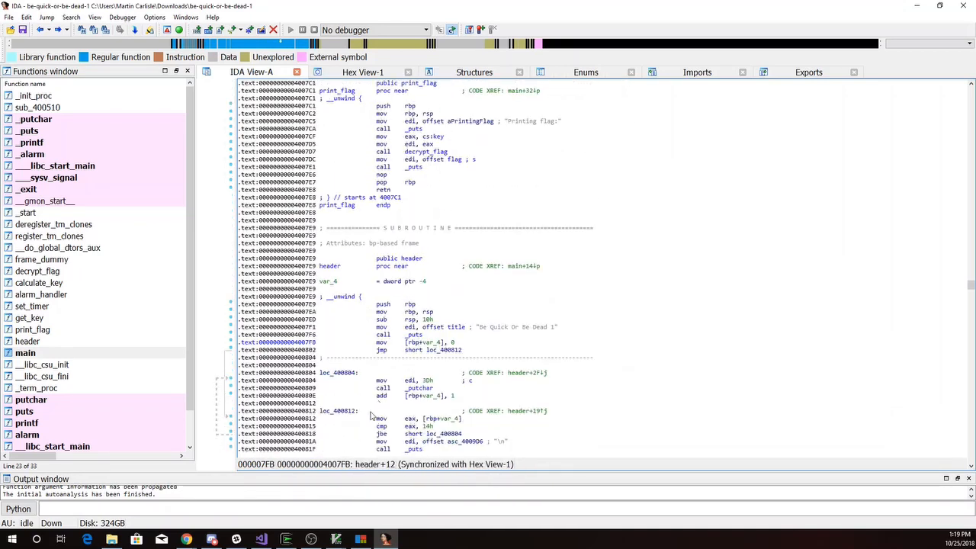
left_click(25, 353)
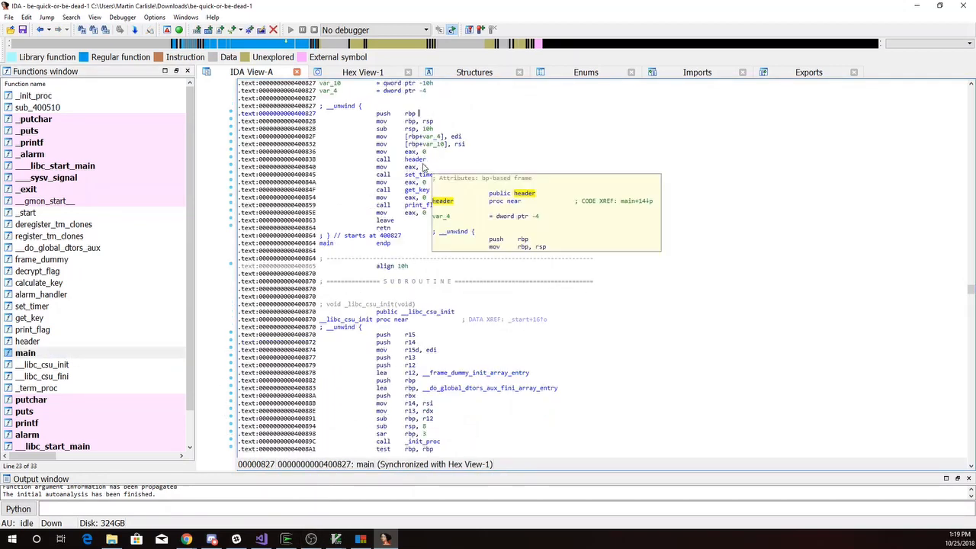
mouse_move(435, 213)
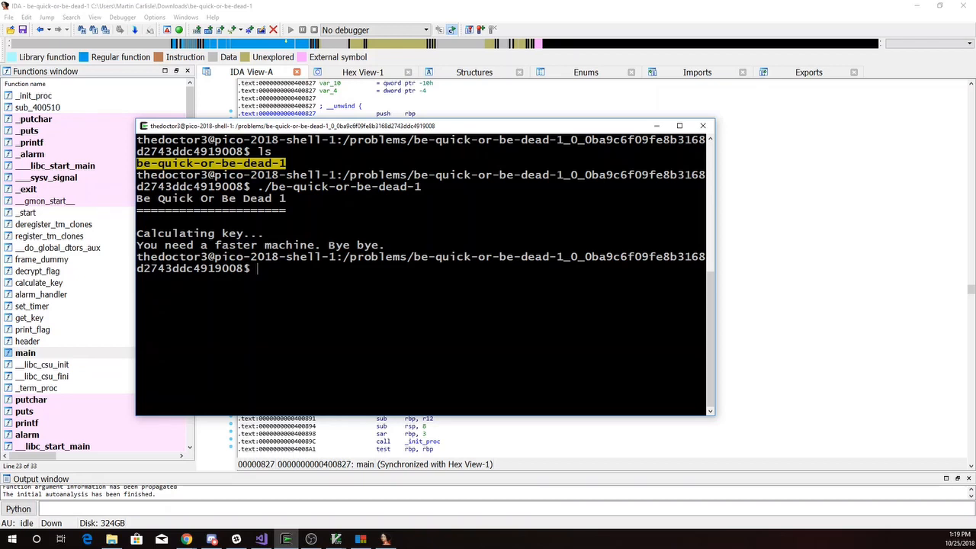
Start gdb on be-quick-or-be-dead-1 and run it to the main breakpoint
type("g")
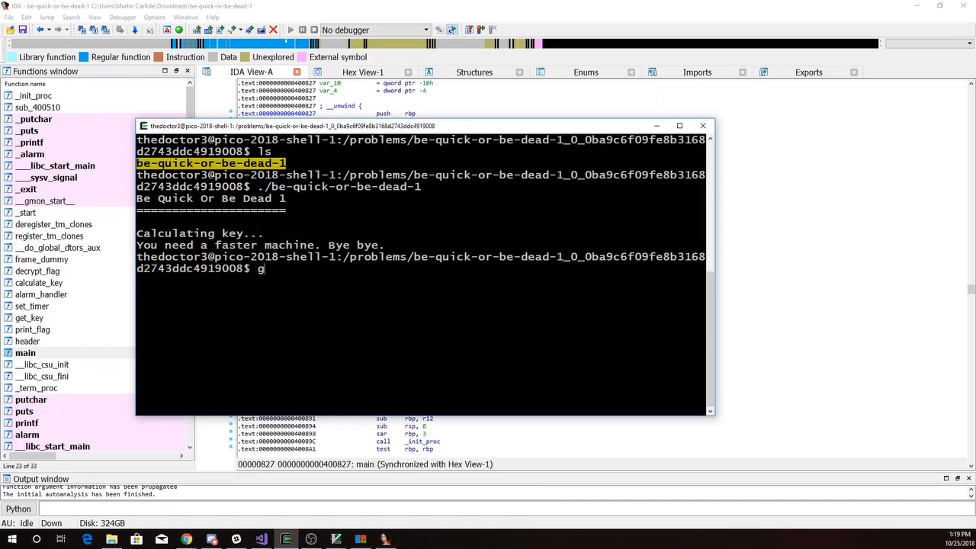
type("db ./be-quick-or-be-dead-1")
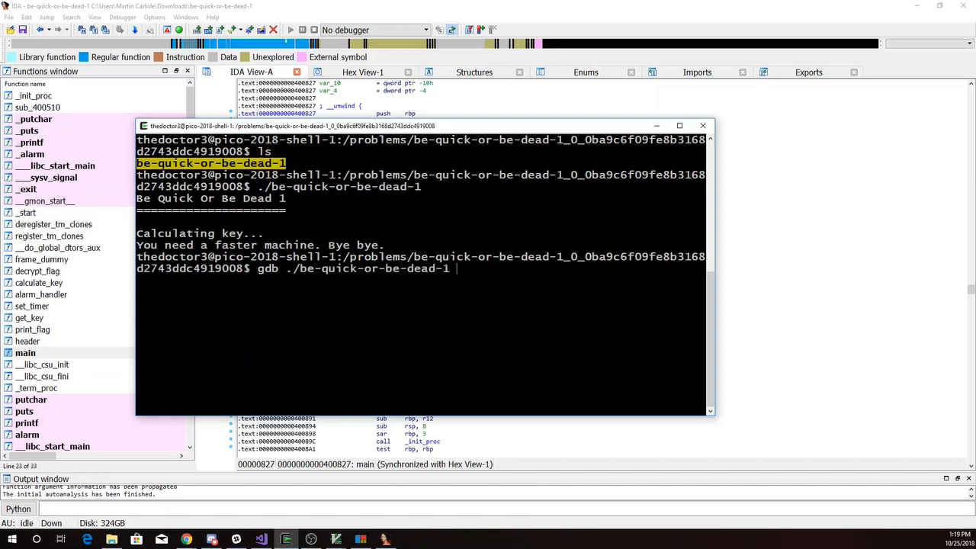
key("Return")
type("run")
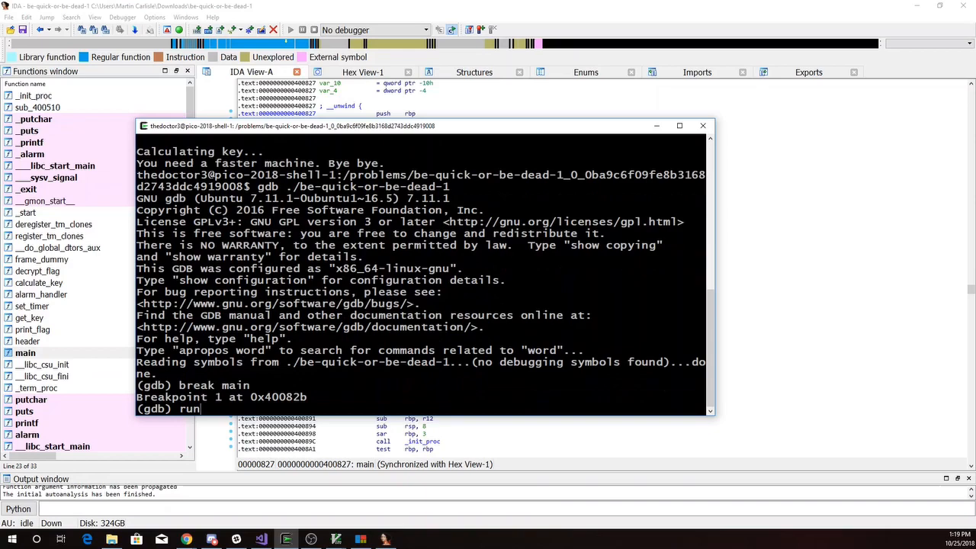
key("Return")
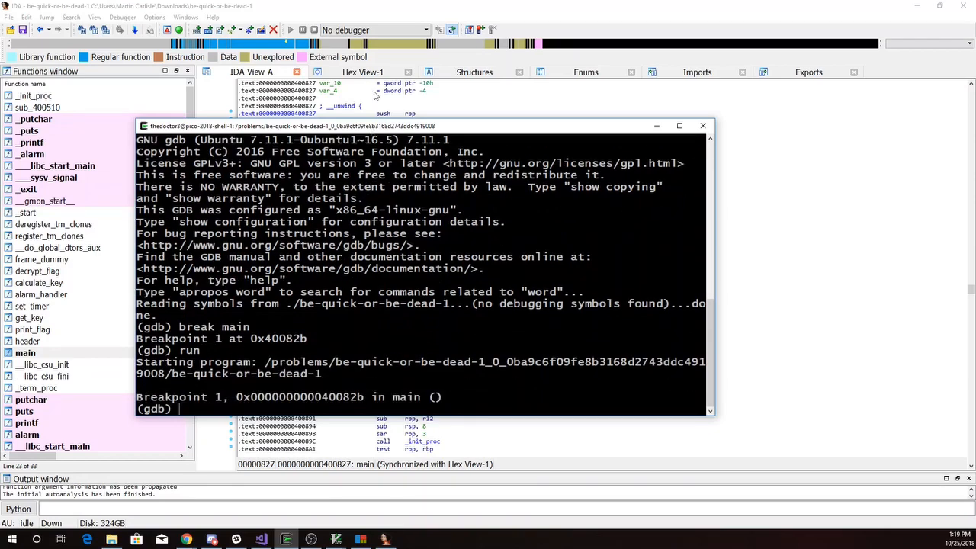
Call get_key() in gdb to compute the key, then print the picoCTF flag
left_click_drag(424, 125, 736, 99)
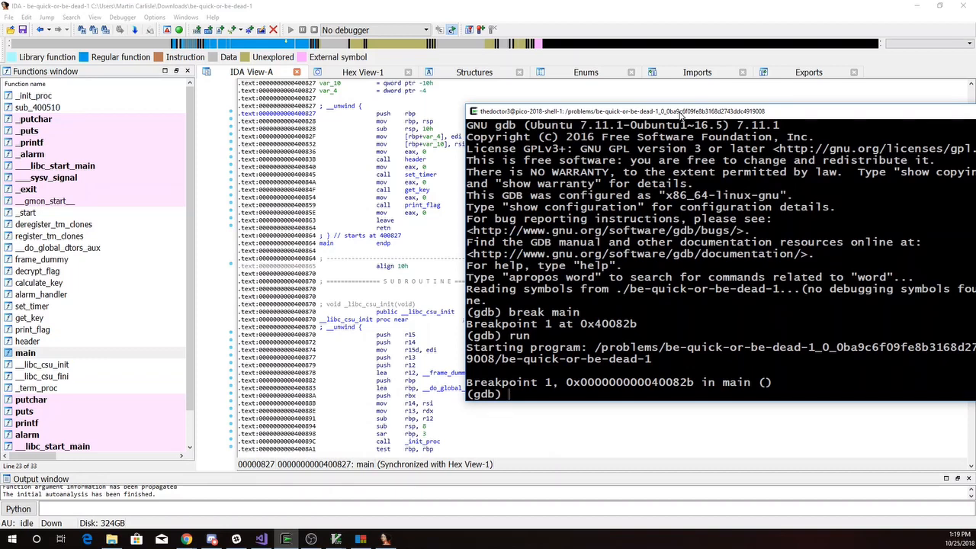
left_click_drag(679, 112, 377, 92)
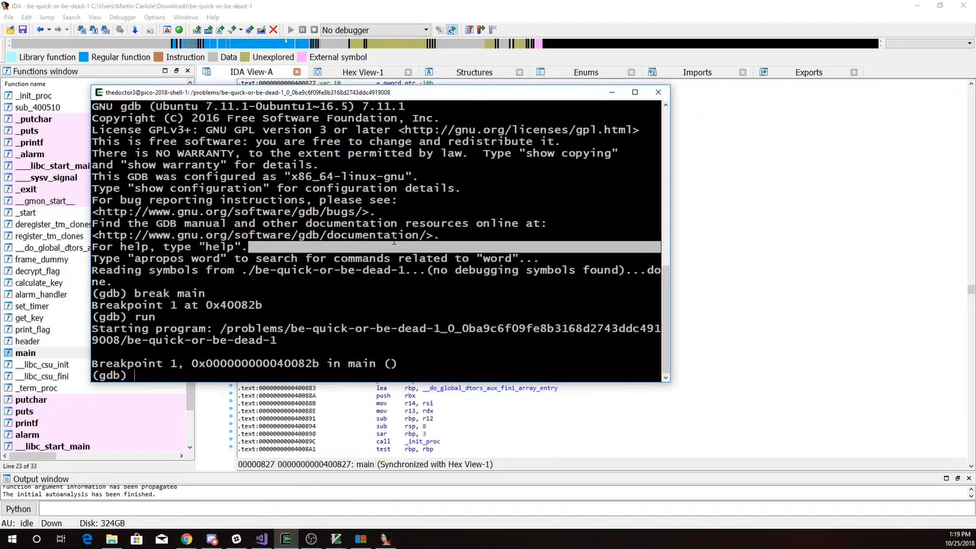
type("call get_key")
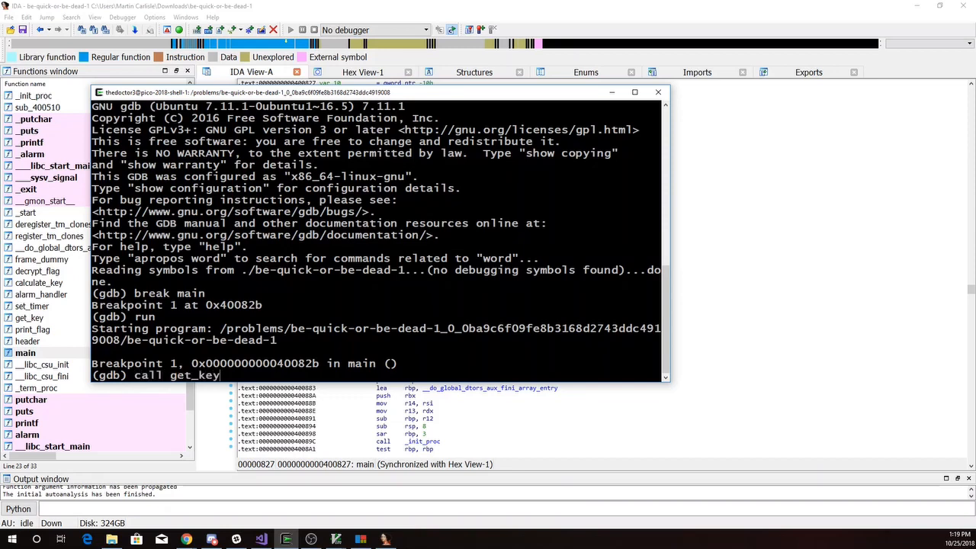
key("Return")
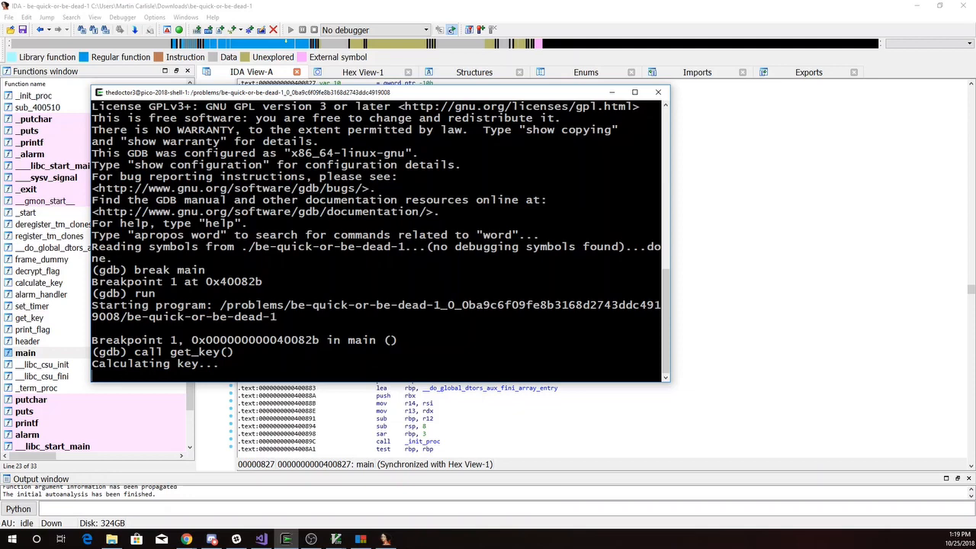
key("Return")
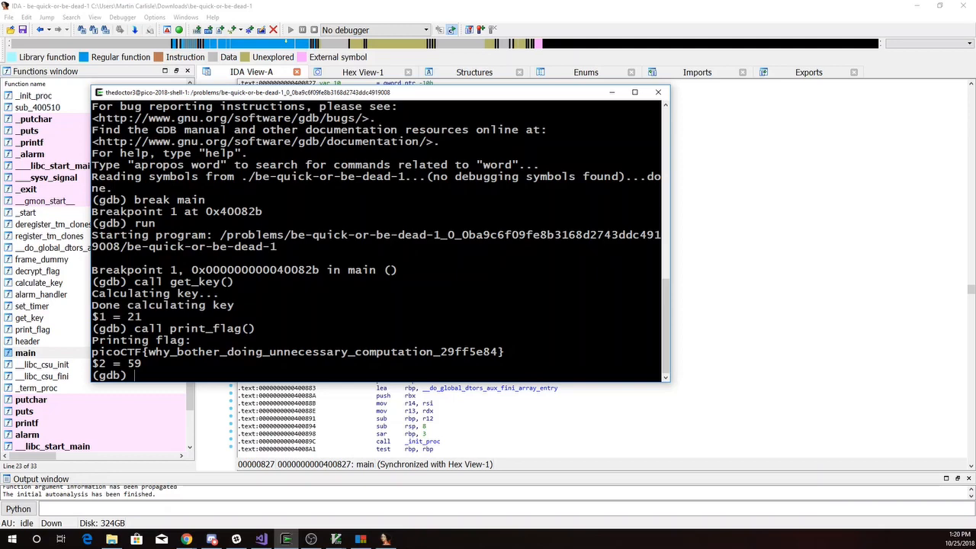
mouse_move(75, 324)
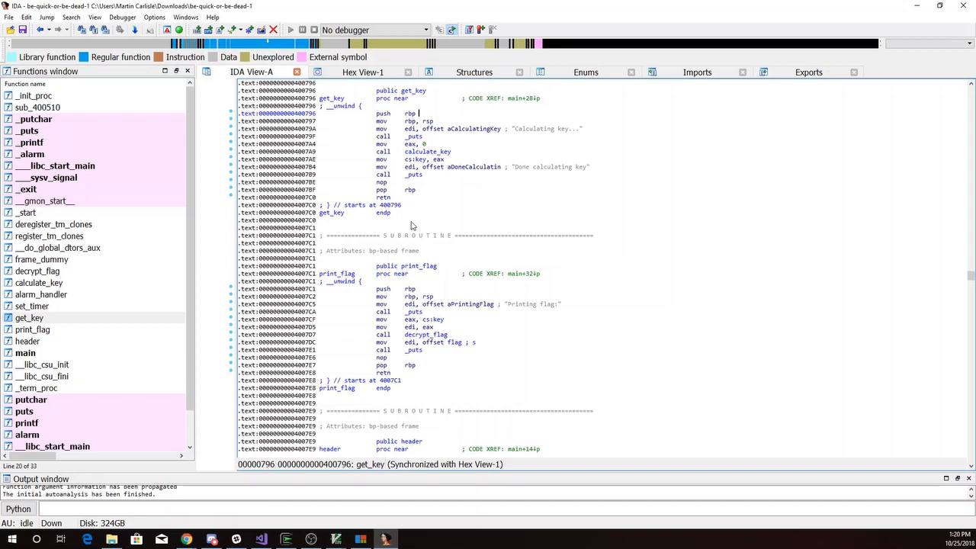
mouse_move(359, 101)
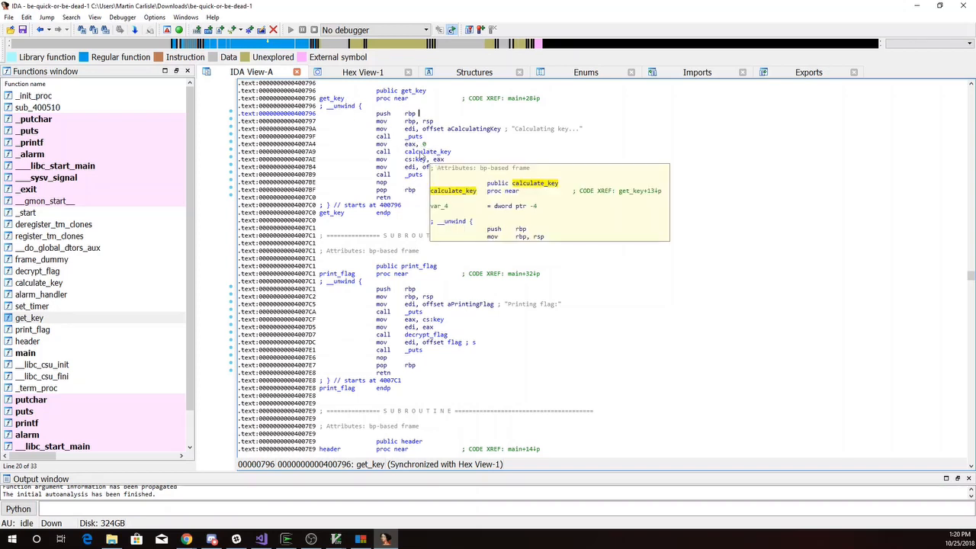
Scroll calculate_key's disassembly to its add/cmp/jnz loop running up to 0DFEA967Ah
scroll("down", 3)
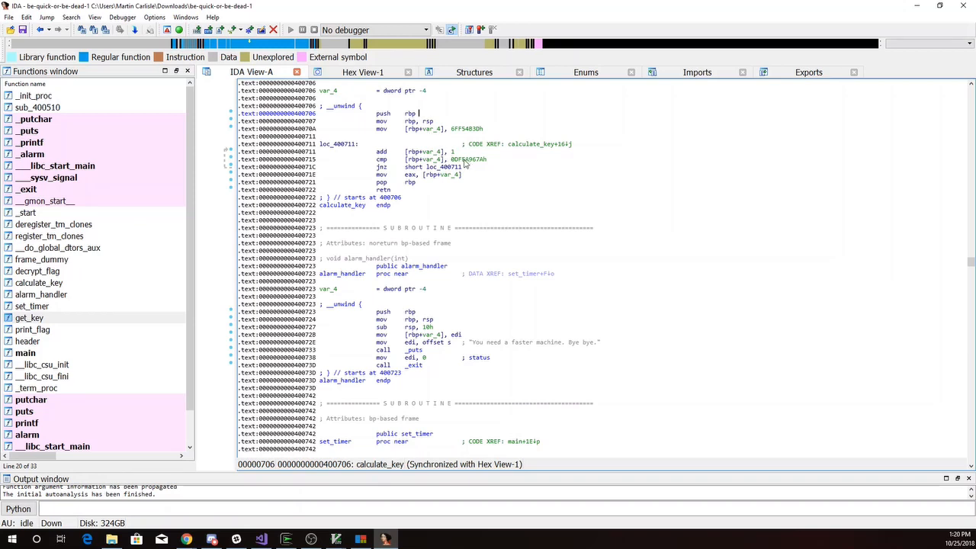
mouse_move(462, 136)
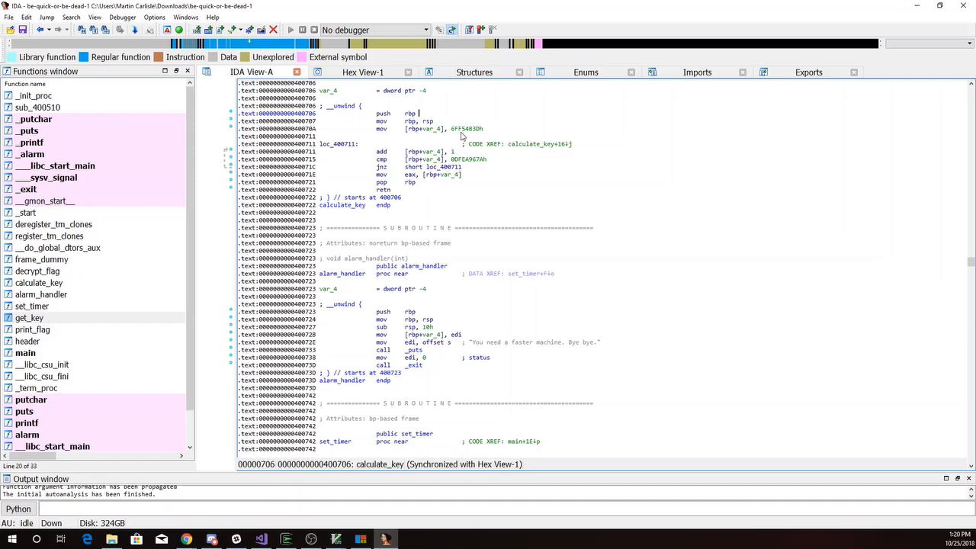
mouse_move(463, 135)
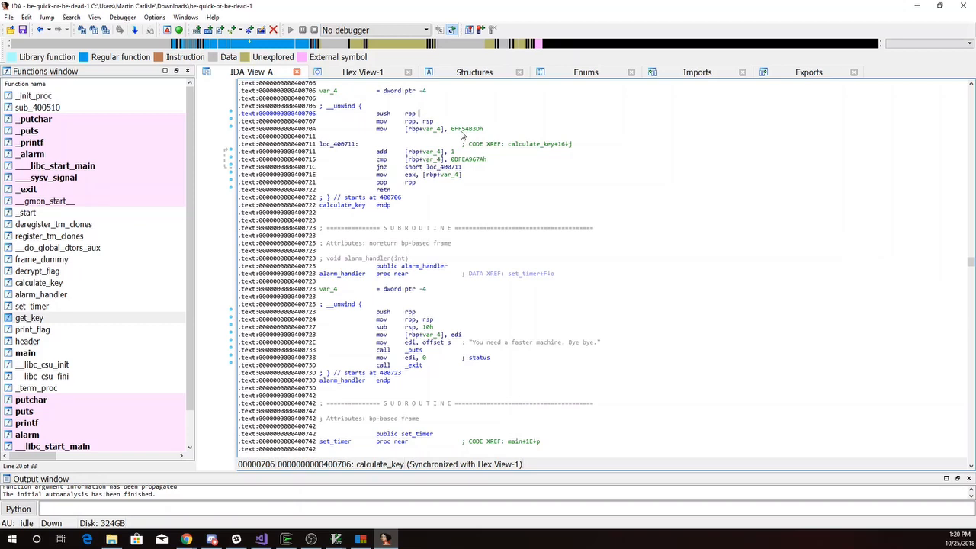
mouse_move(462, 137)
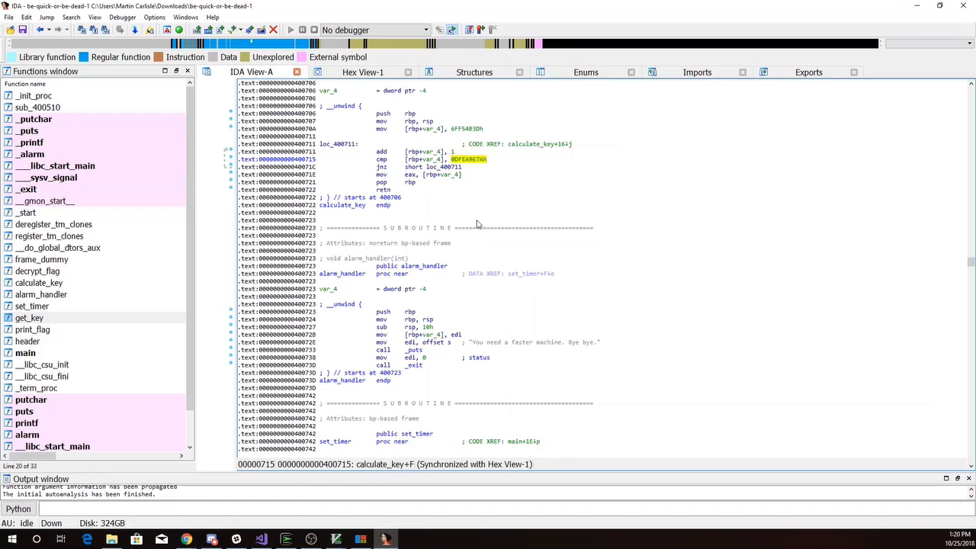
mouse_move(457, 204)
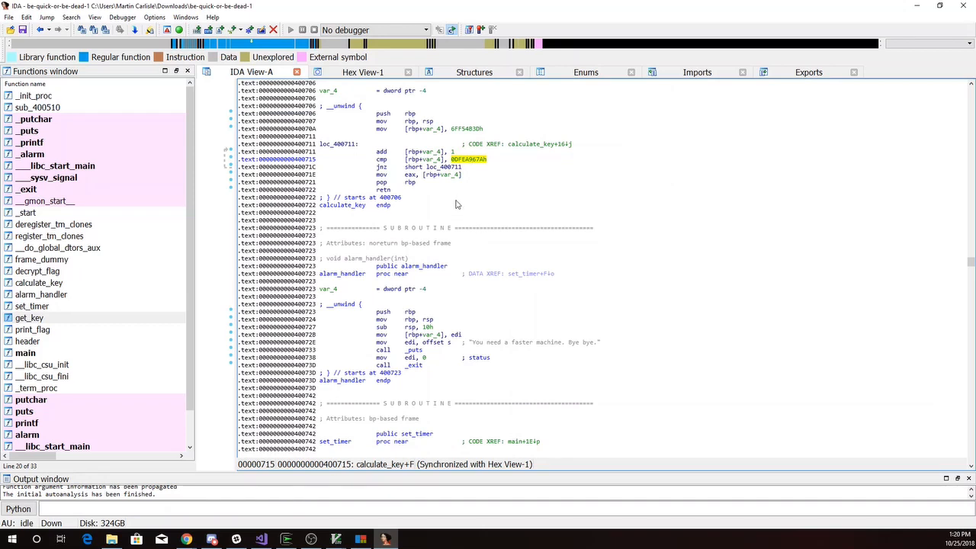